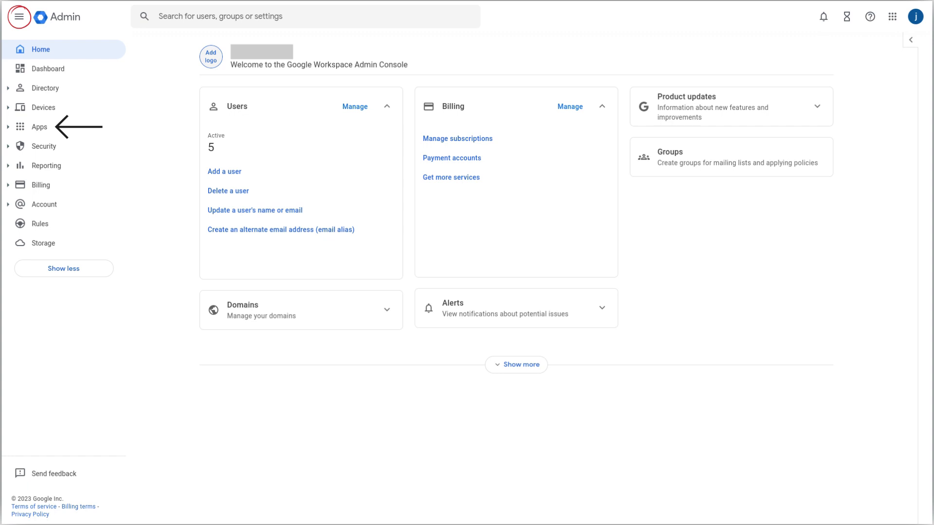
Expand Apps > Google Workspace and open the Calendar service settings
{"action": "left_click", "coordinate": [40, 126]}
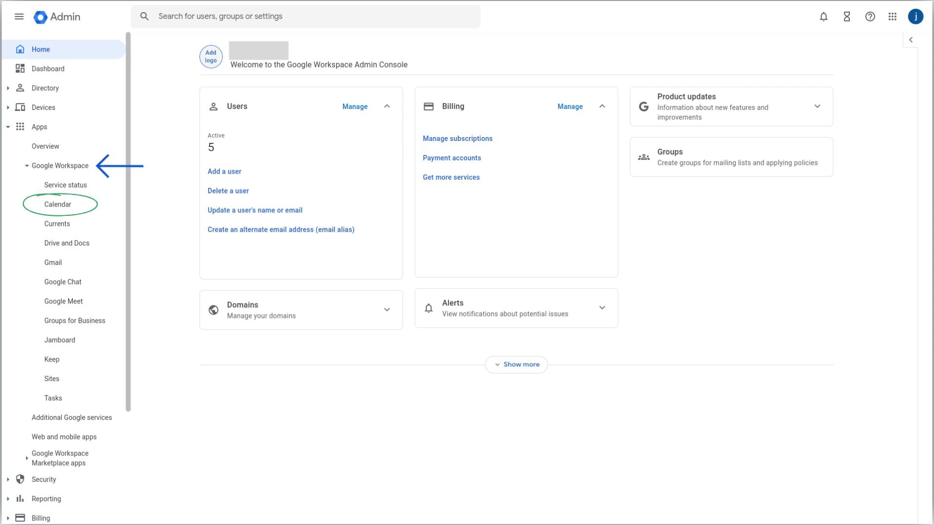
{"action": "left_click", "coordinate": [58, 204]}
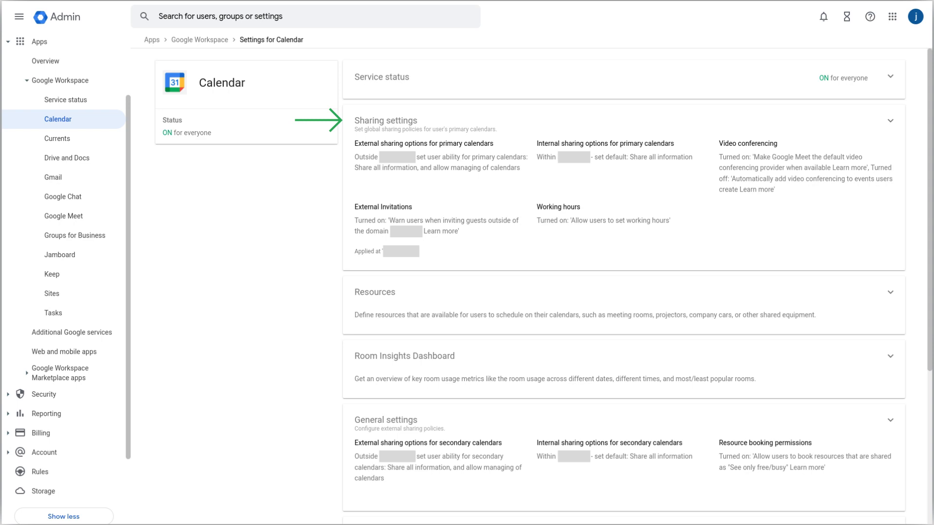
Open the Sharing settings card for primary calendars
{"action": "left_click", "coordinate": [385, 119]}
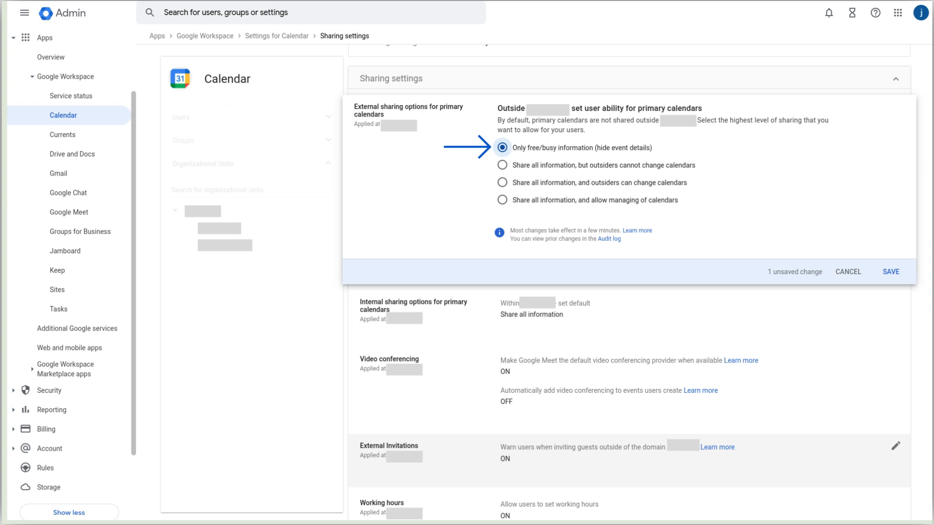
Set external sharing for primary calendars to 'Share all information, and allow managing of calendars'
{"action": "left_click", "coordinate": [502, 165]}
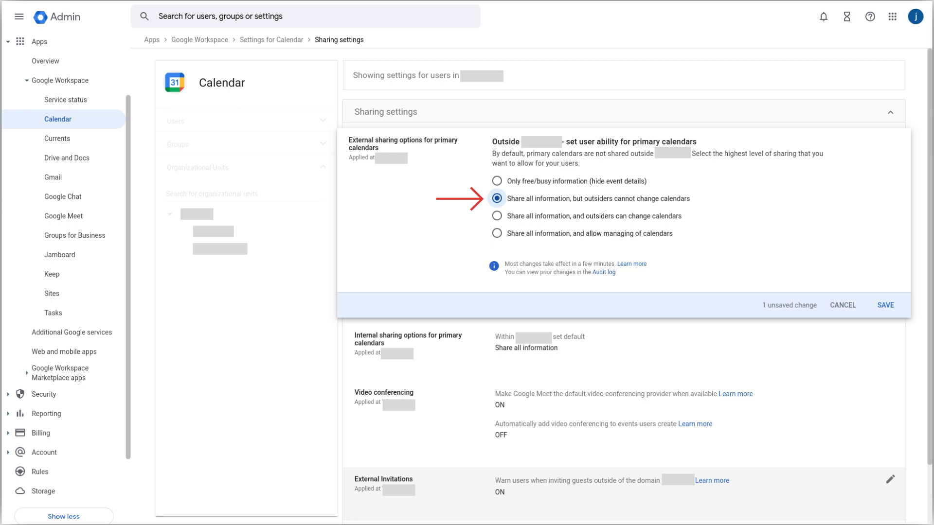
{"action": "left_click", "coordinate": [496, 216]}
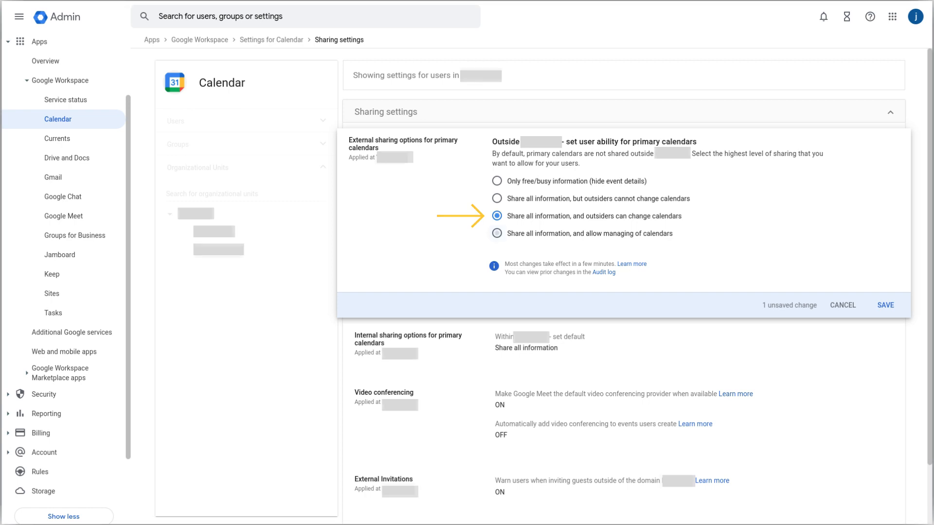
{"action": "left_click", "coordinate": [496, 233]}
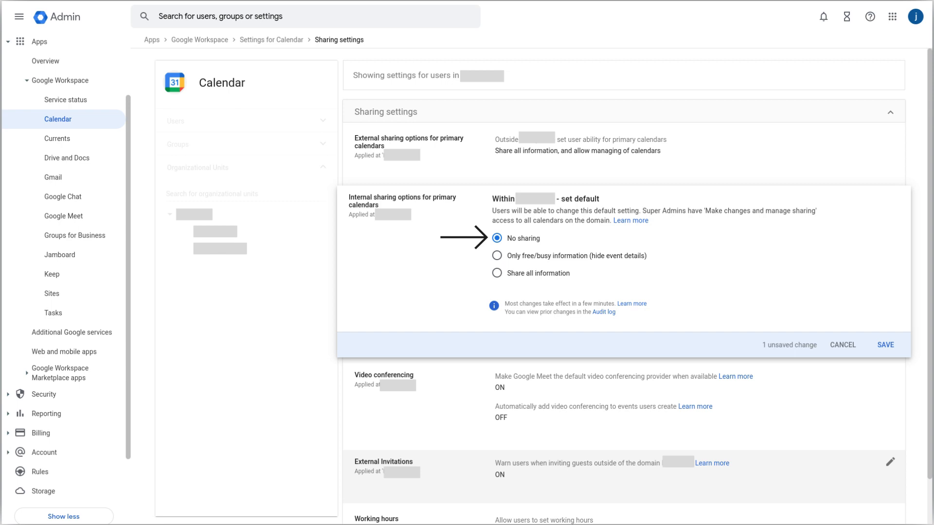
Set internal sharing for primary calendars to 'Share all information'
{"action": "left_click", "coordinate": [496, 255]}
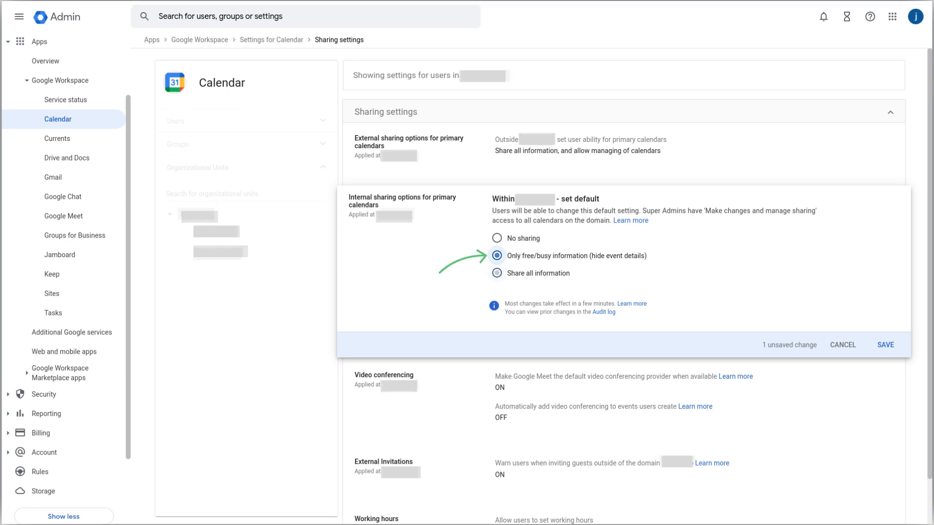
{"action": "left_click", "coordinate": [496, 272]}
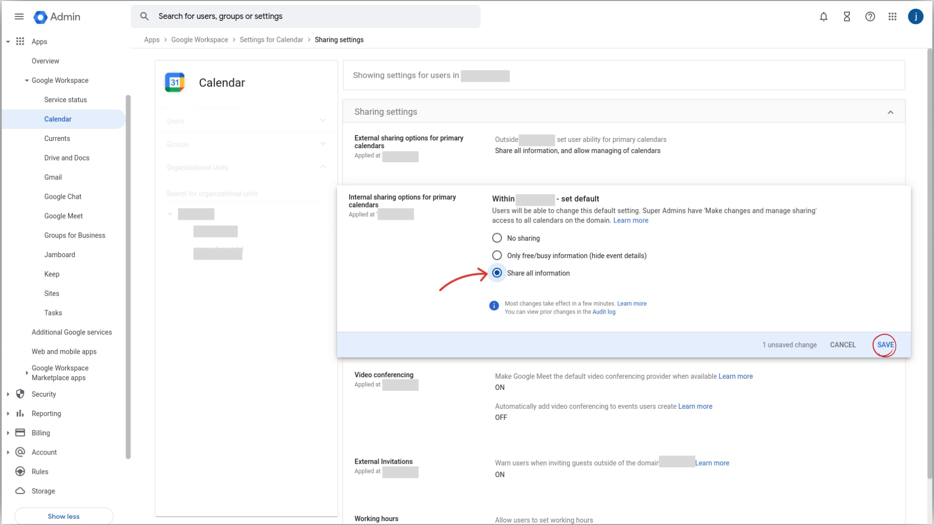
Save the internal sharing change and close the sharing editor
{"action": "left_click", "coordinate": [884, 345]}
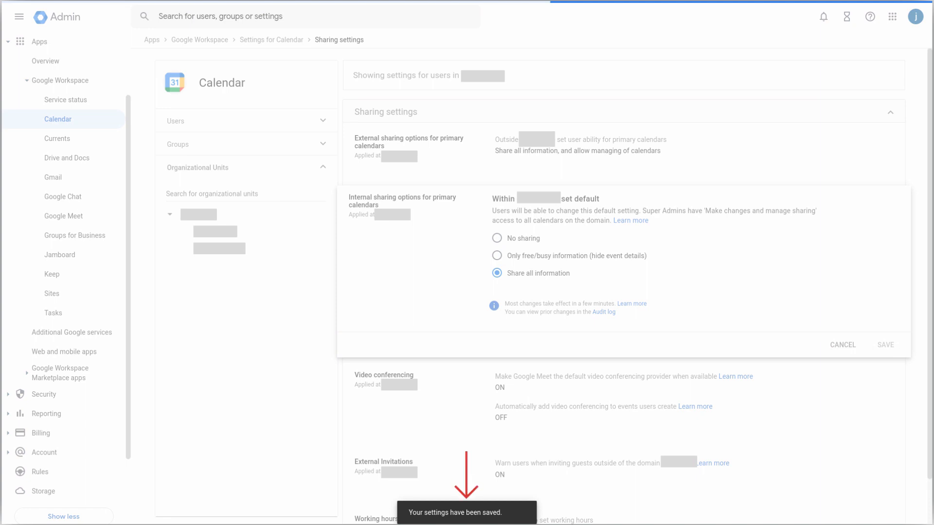
{"action": "left_click", "coordinate": [885, 344]}
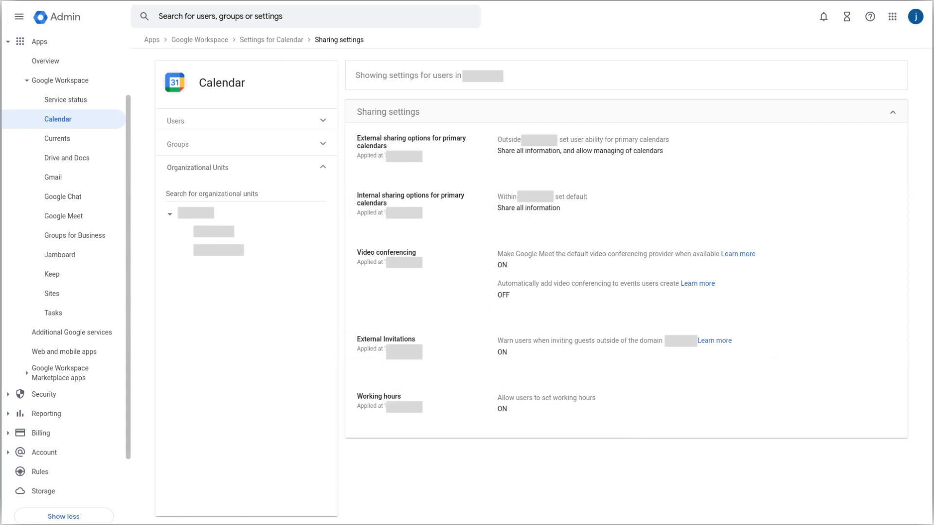